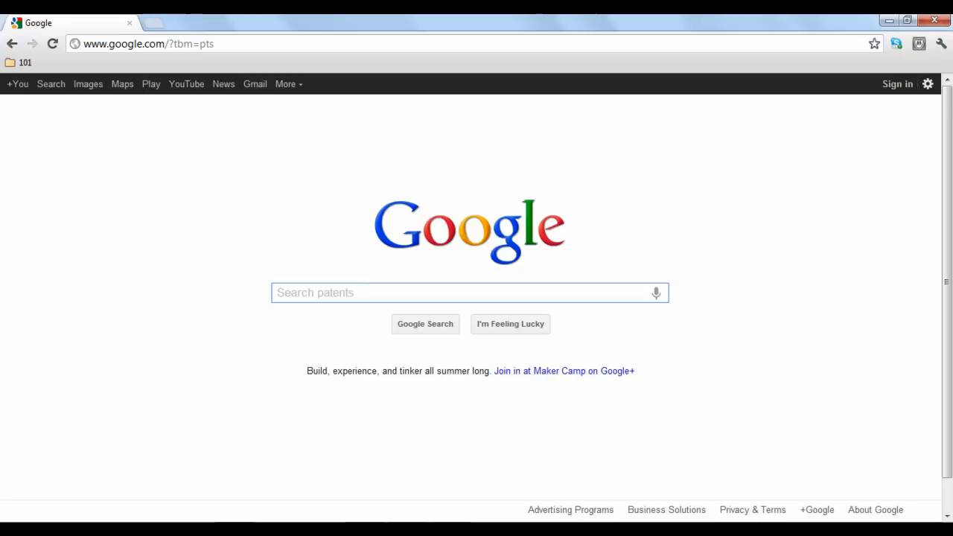
Enter 'velcro' as the query in the Google Patents search box
text(velcro)
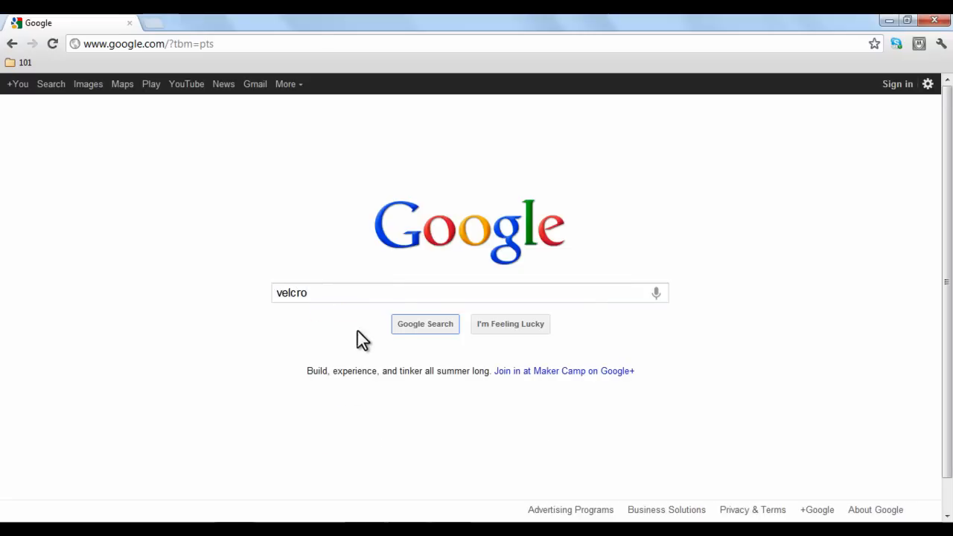
Run the velcro search and open the DE MESTRAL result, US Pat. 2717437
click(424, 323)
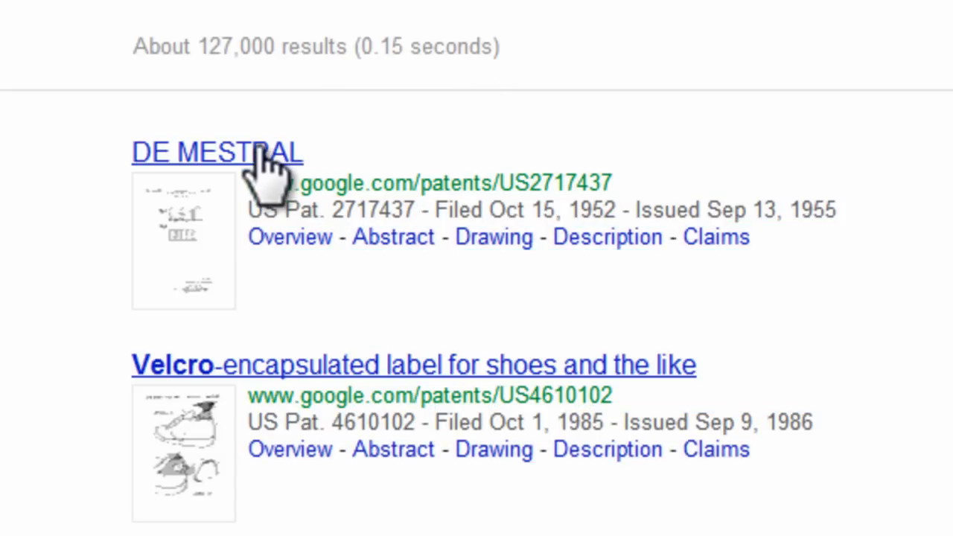
click(217, 152)
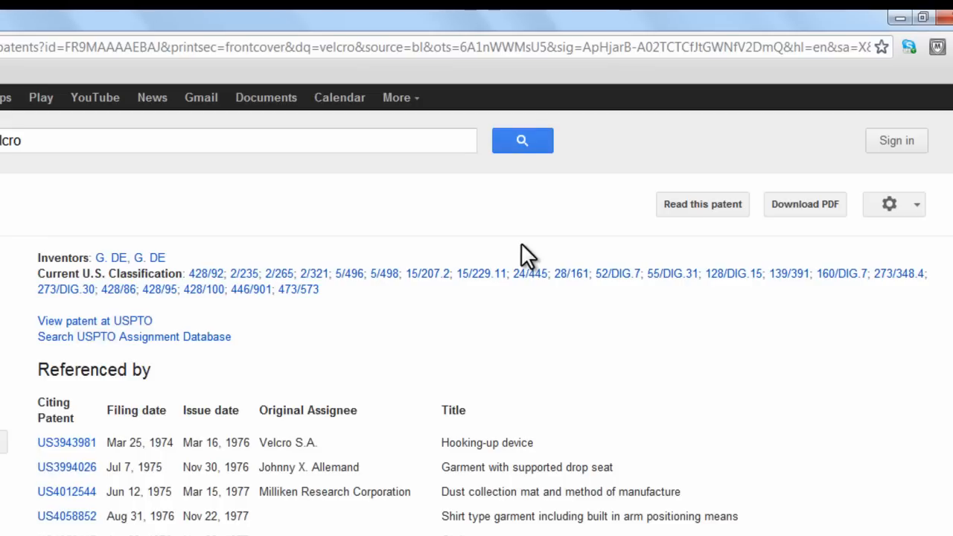
mouse_move(528, 273)
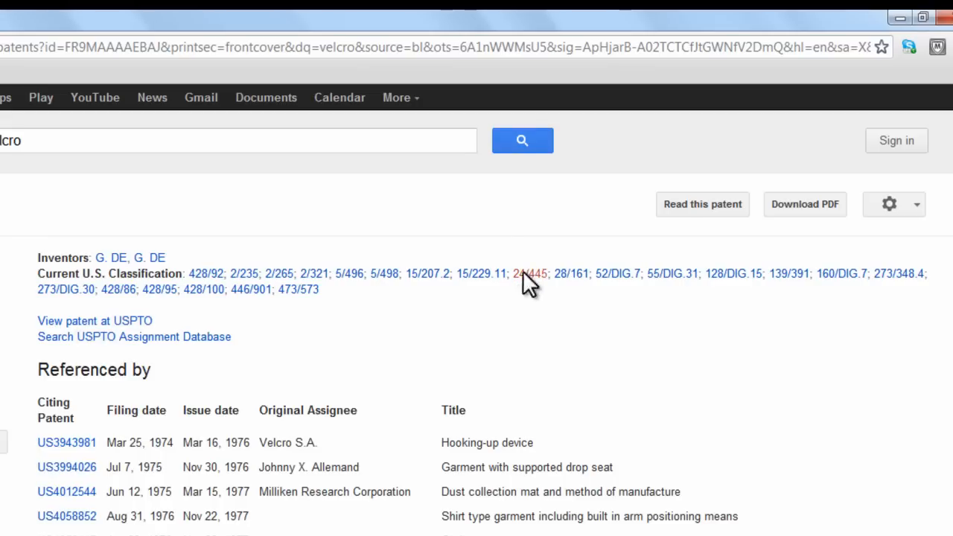
View the class 24/445 definition from the patent's Current U.S. Classification
click(530, 273)
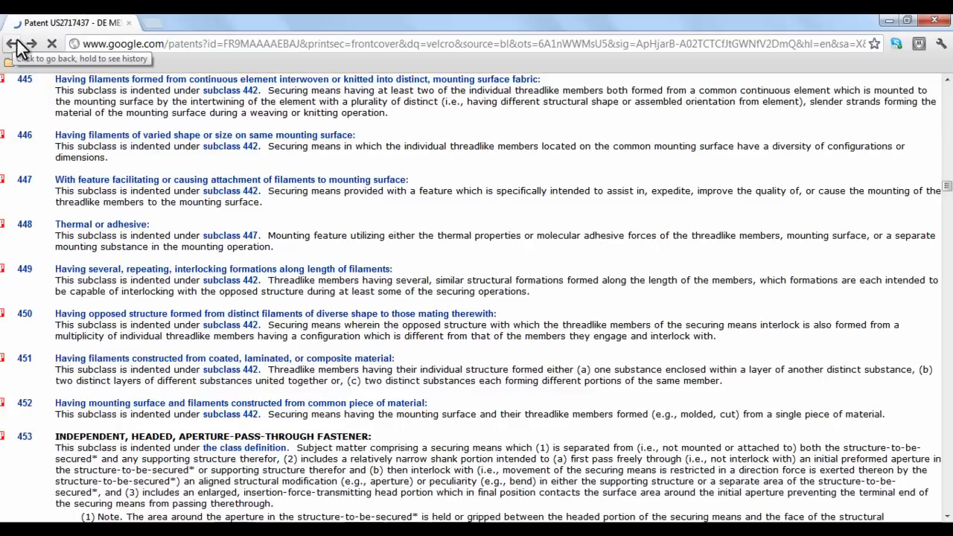
Go back to the De Mestral patent and scroll through its Referenced by table
click(12, 43)
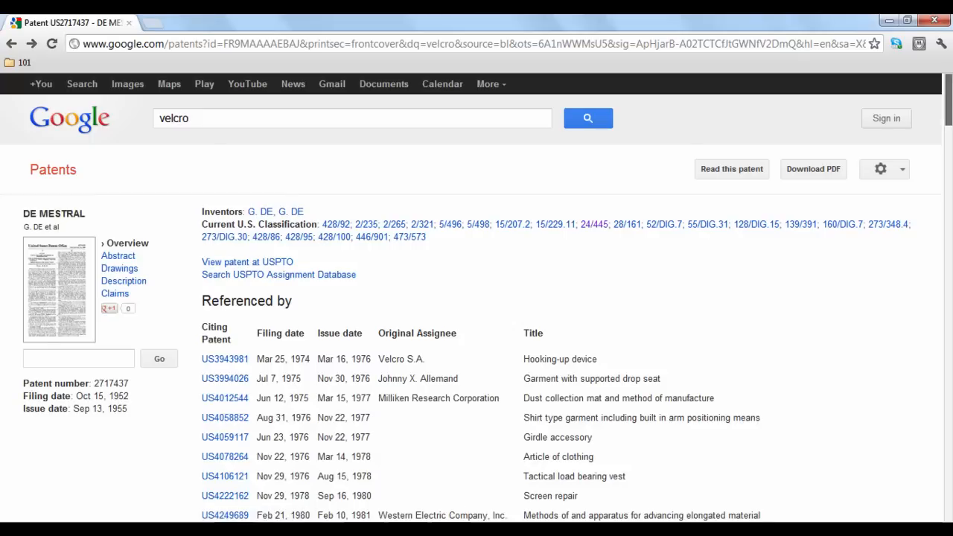
scroll(down, 3)
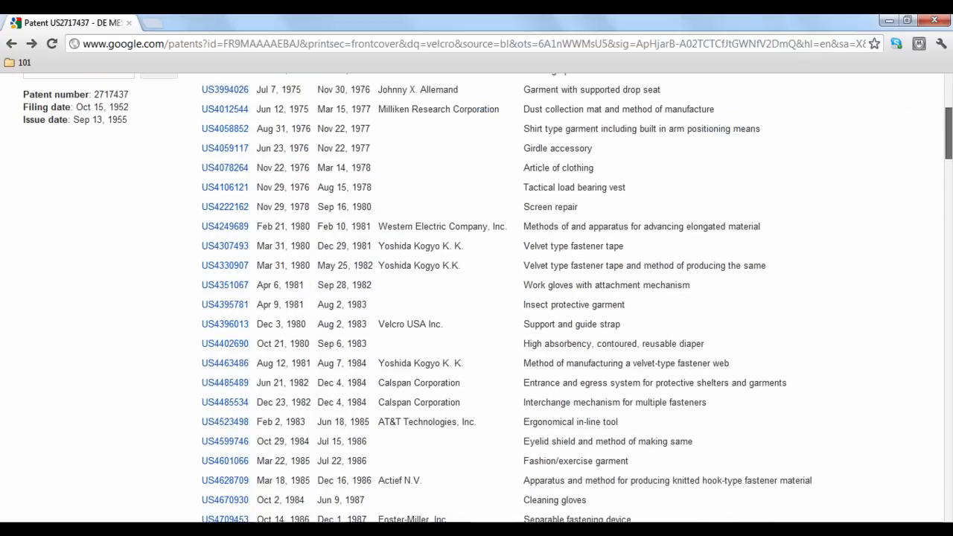
scroll(up, 3)
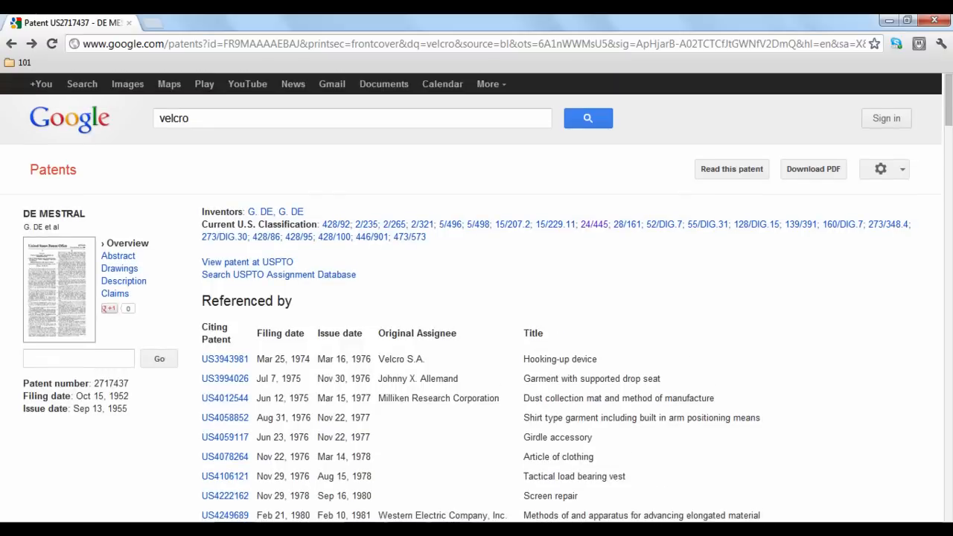